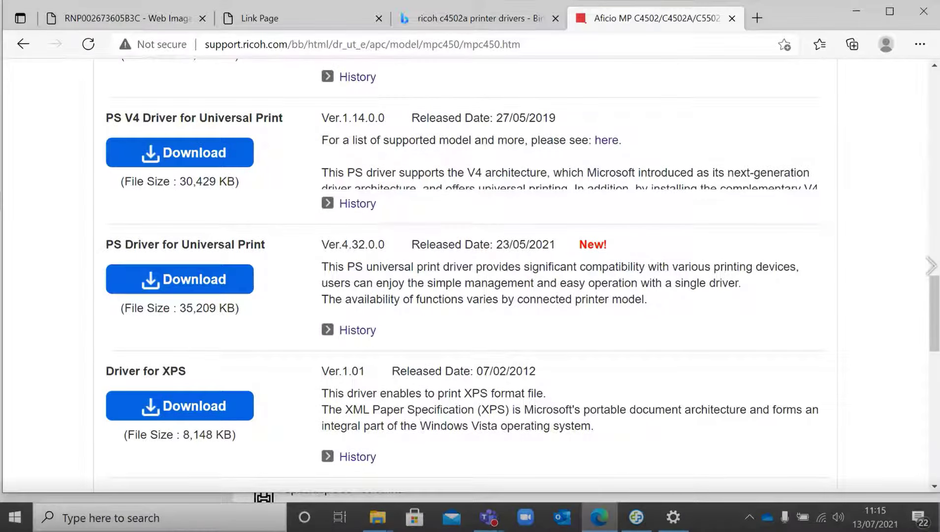
# - Switch from the Ricoh driver page in Edge to Printers & scanners settings
pyautogui.click(673, 518)
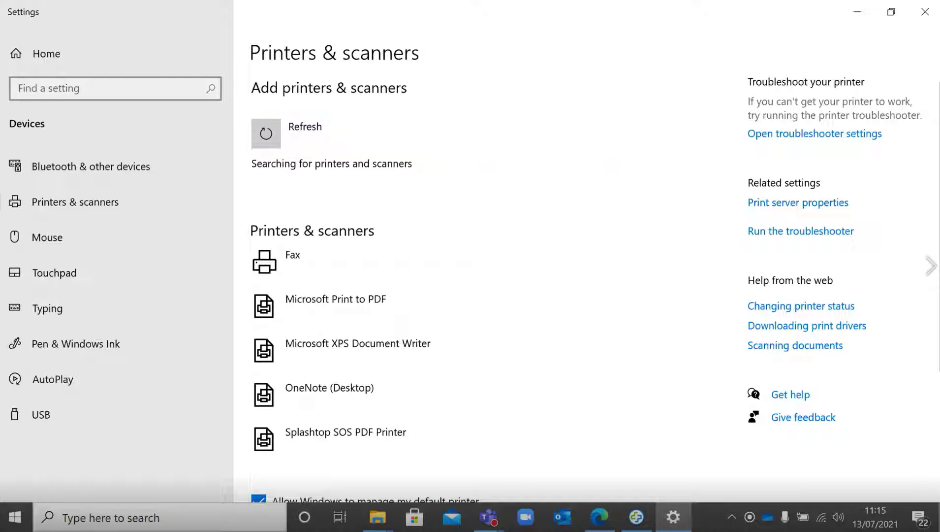
# - Choose to add an unlisted printer by TCP/IP address or hostname
pyautogui.click(264, 133)
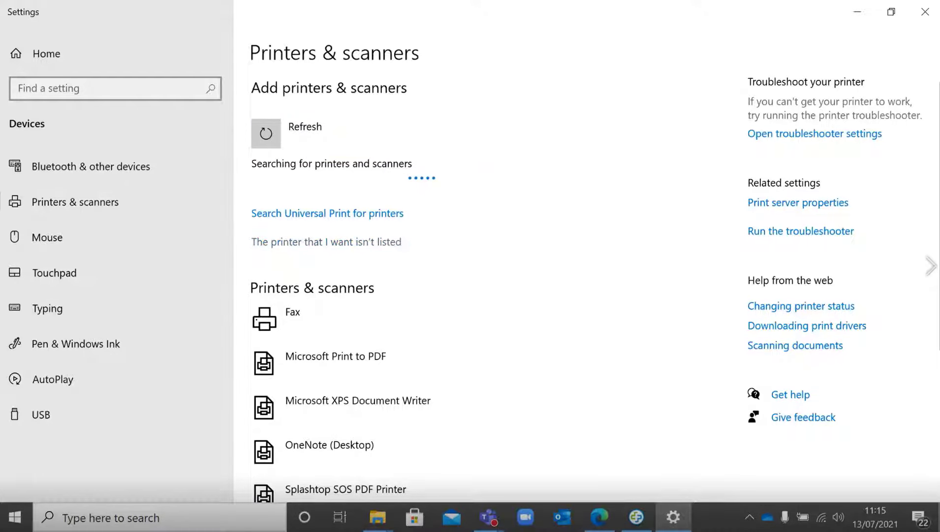
pyautogui.click(326, 241)
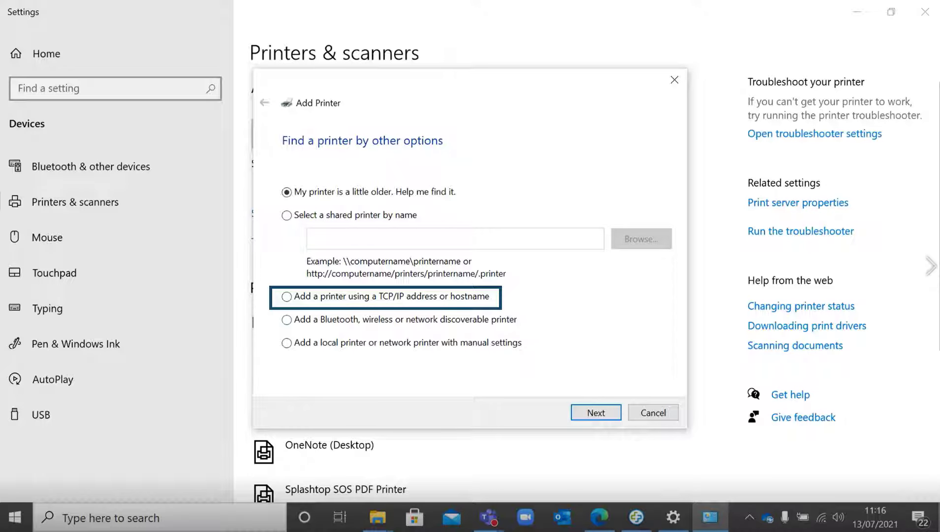
pyautogui.click(287, 295)
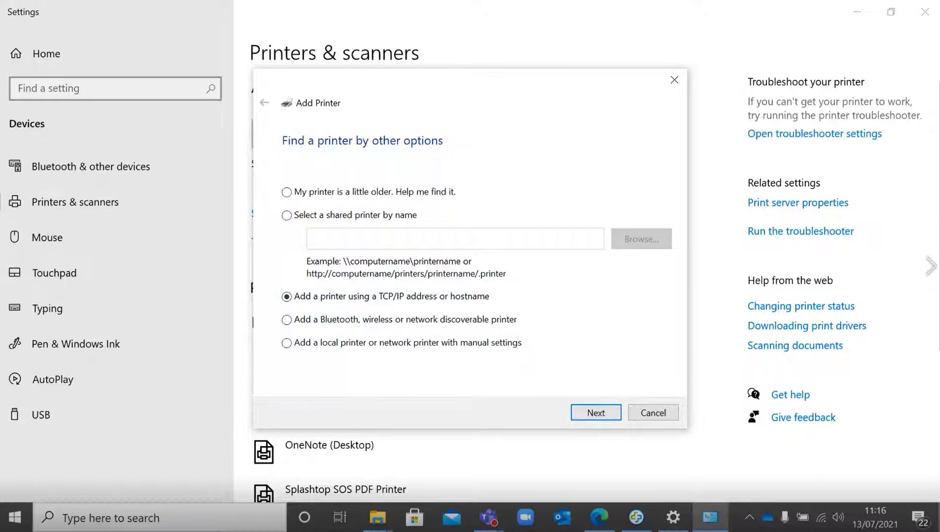
pyautogui.click(595, 412)
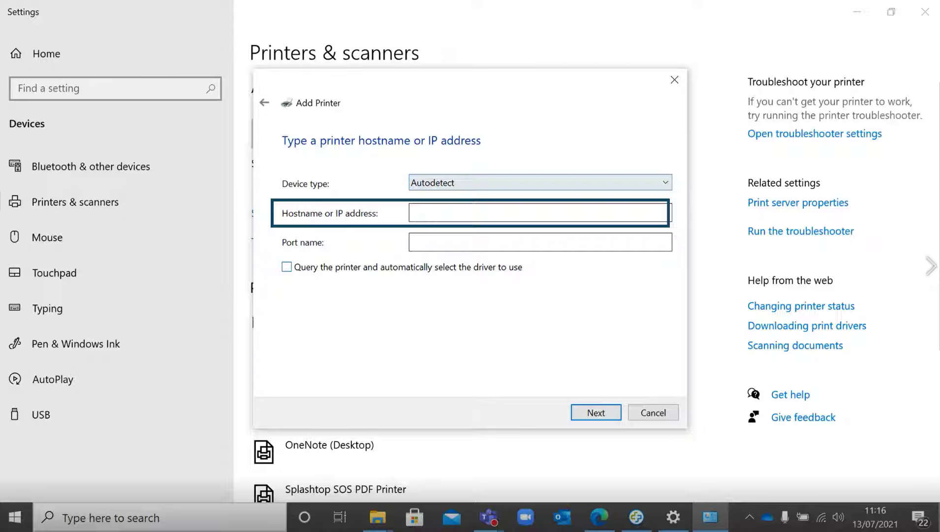
# - Enter printer address 192.168.1.251 and continue to driver selection
pyautogui.write('192')
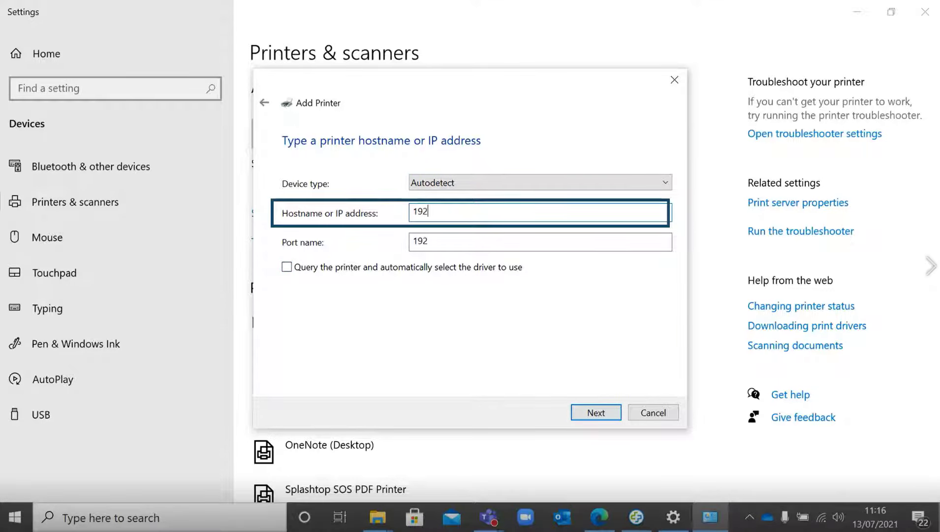
pyautogui.write('.168.1.')
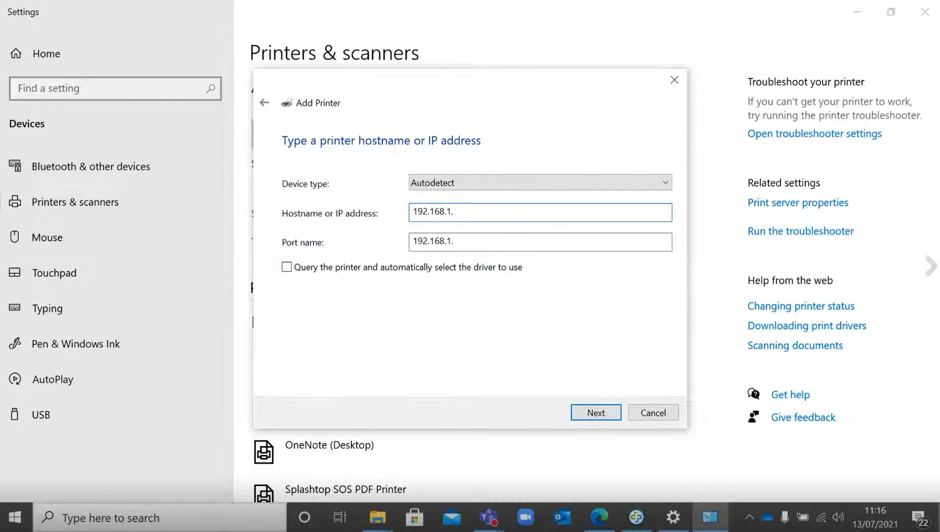
pyautogui.write('251')
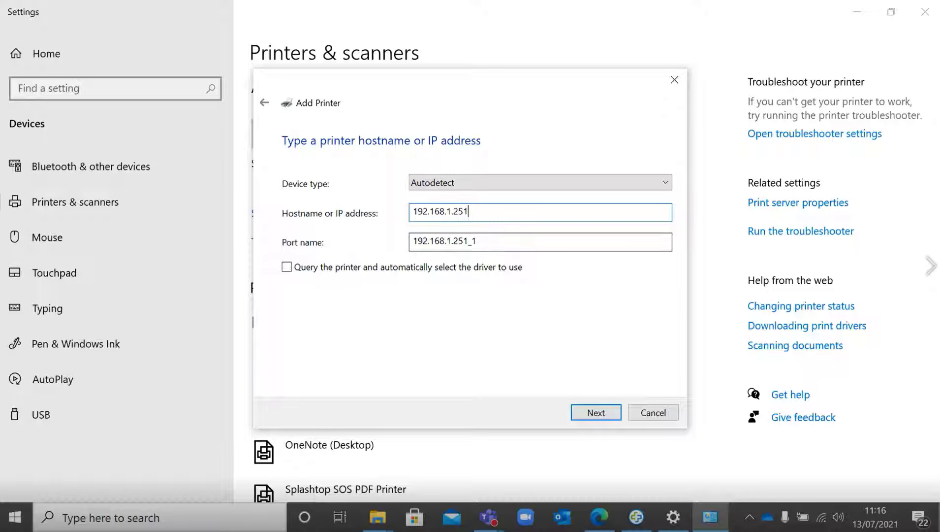
pyautogui.click(595, 412)
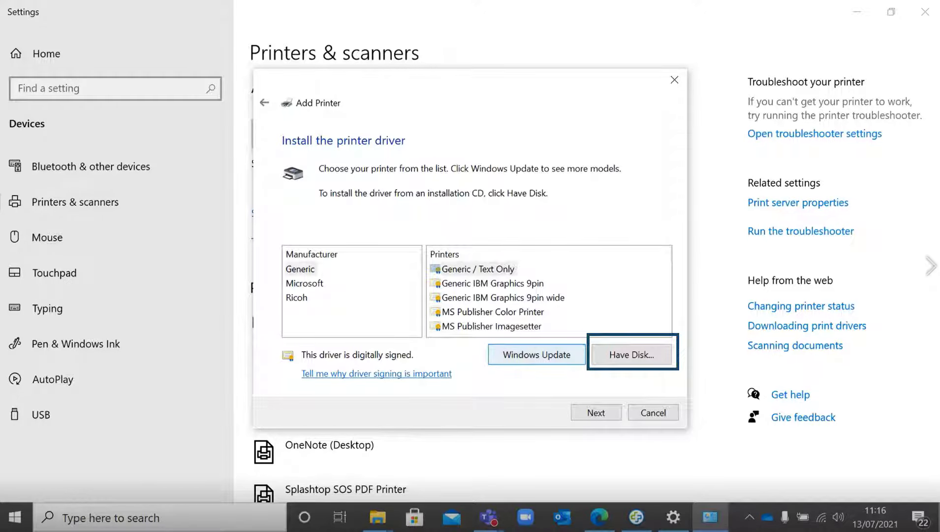
# - Browse Have Disk to the downloaded driver folder C:\temp\z94509L1a\disk1
pyautogui.click(630, 354)
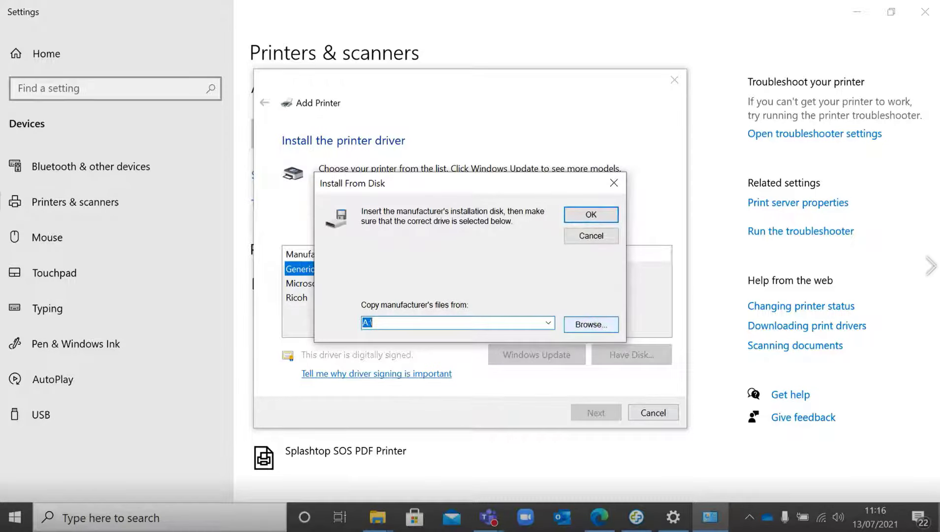
pyautogui.click(589, 324)
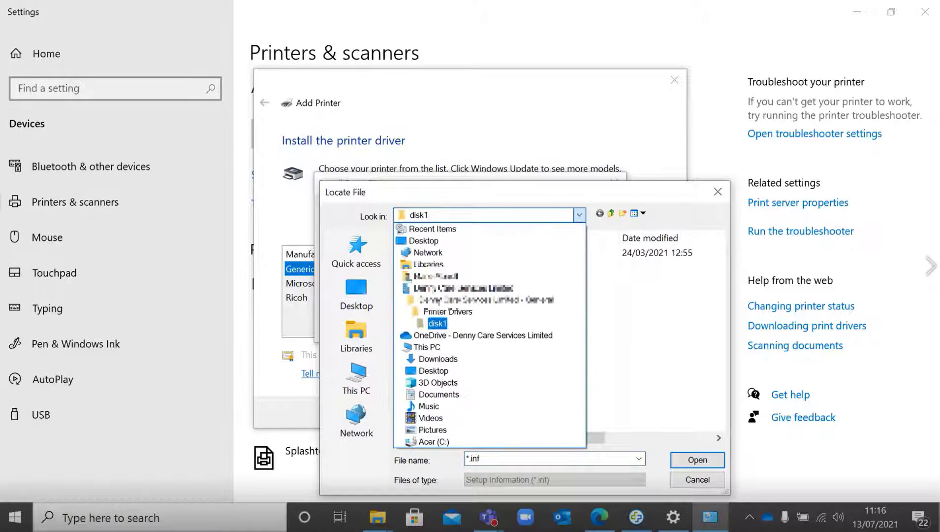
pyautogui.click(428, 441)
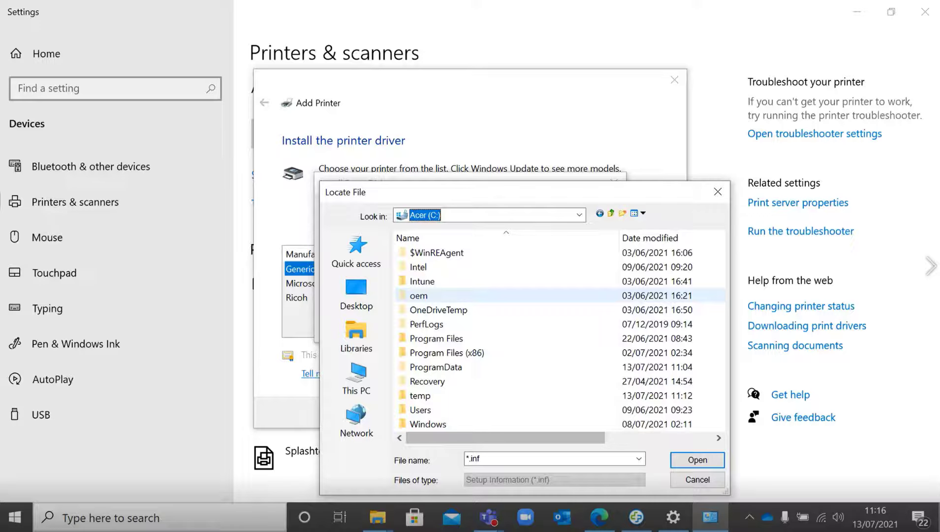
pyautogui.click(421, 395)
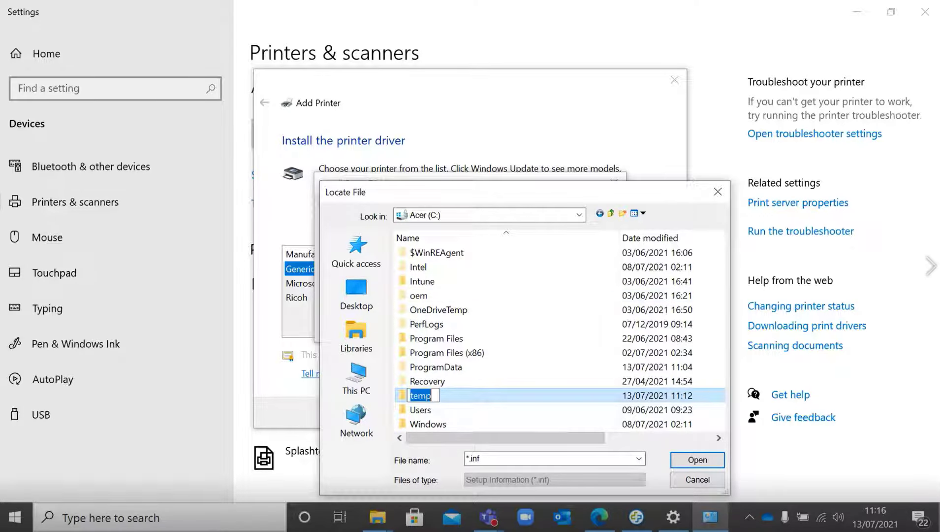
pyautogui.doubleClick(421, 395)
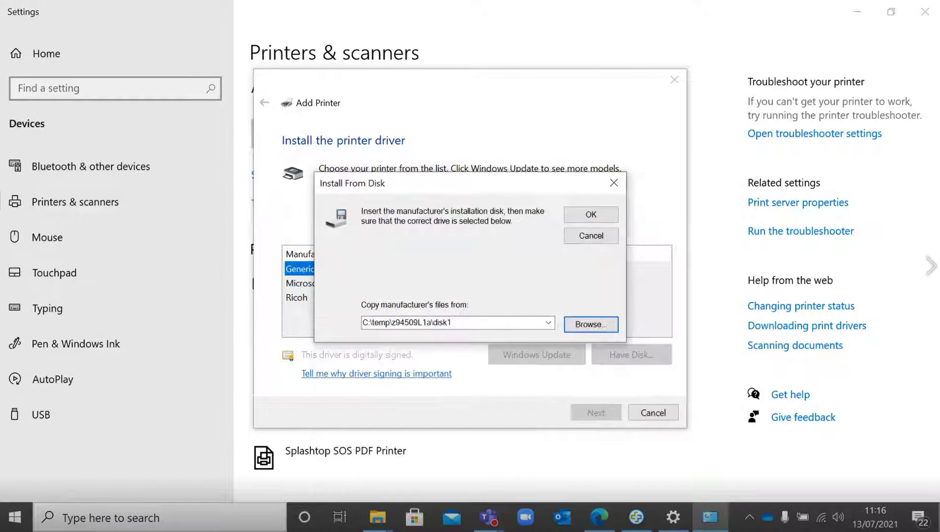
# - Install the RICOH PS UniversalDriver V4.32 driver, keeping the suggested printer name
pyautogui.click(589, 214)
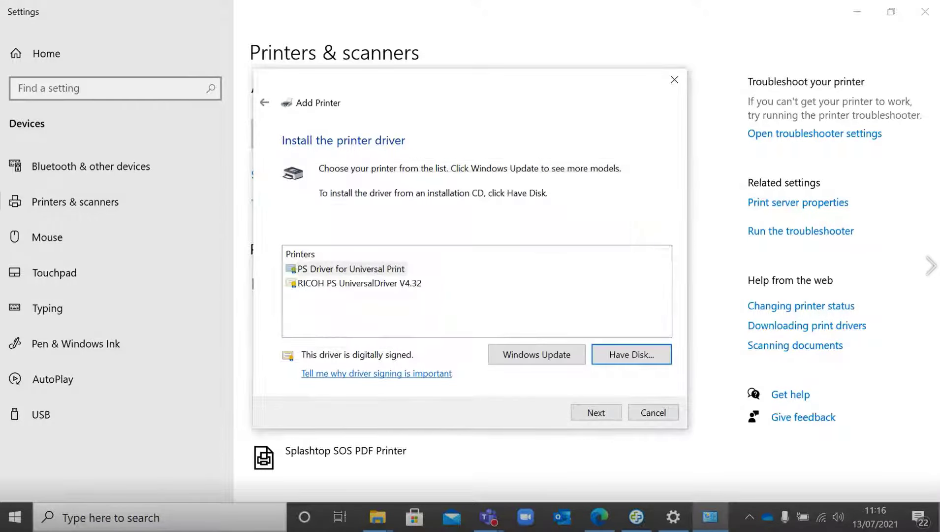
pyautogui.click(358, 283)
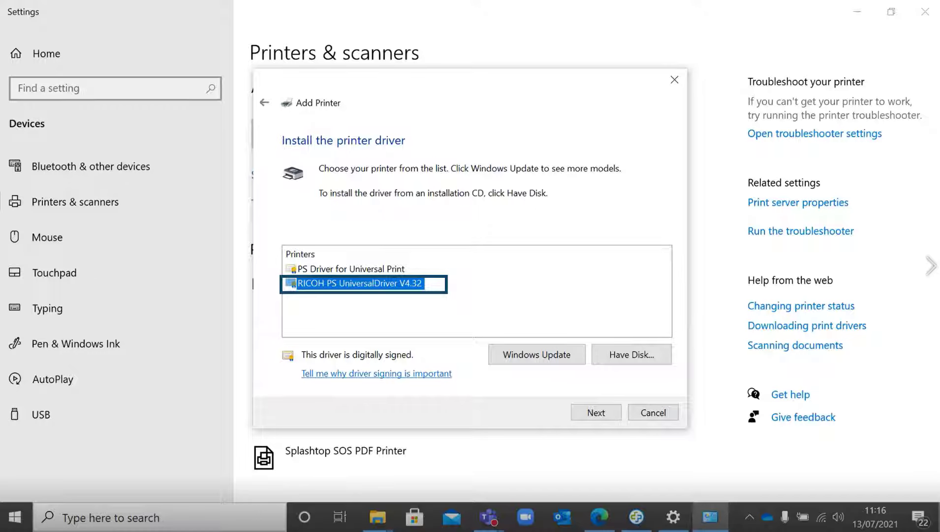
pyautogui.click(594, 412)
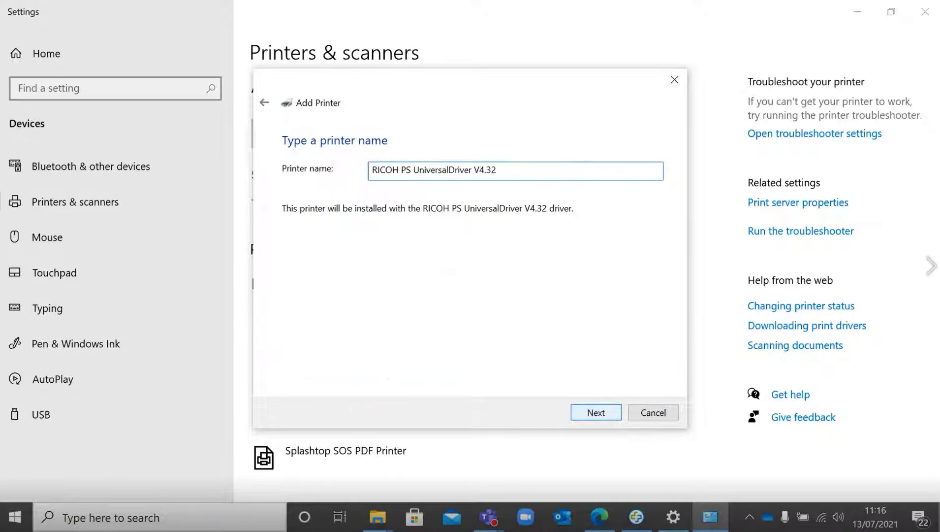
pyautogui.click(596, 411)
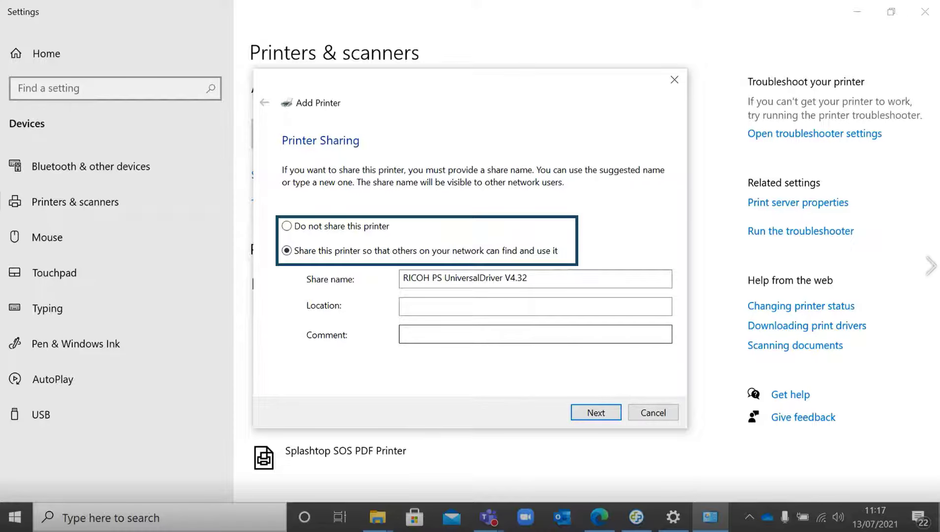
# - Leave the printer unshared and finish adding it
pyautogui.click(287, 225)
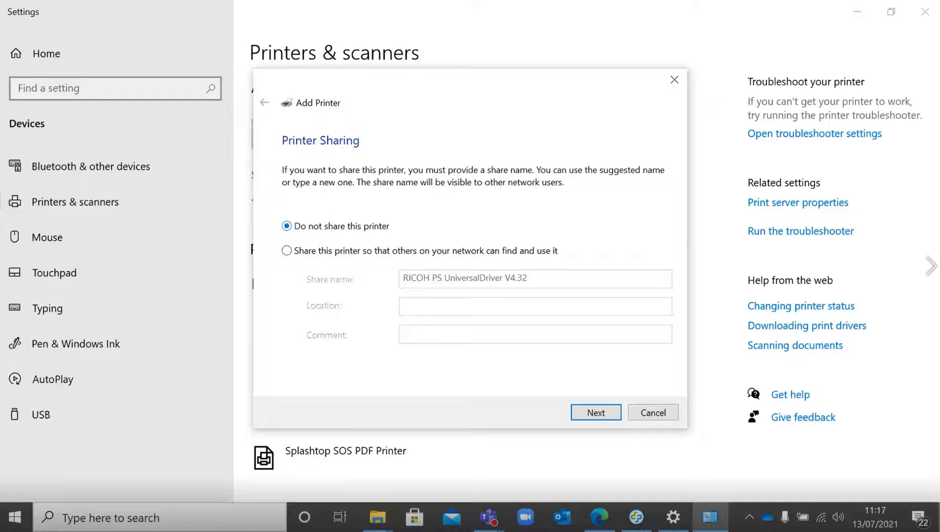
pyautogui.click(594, 411)
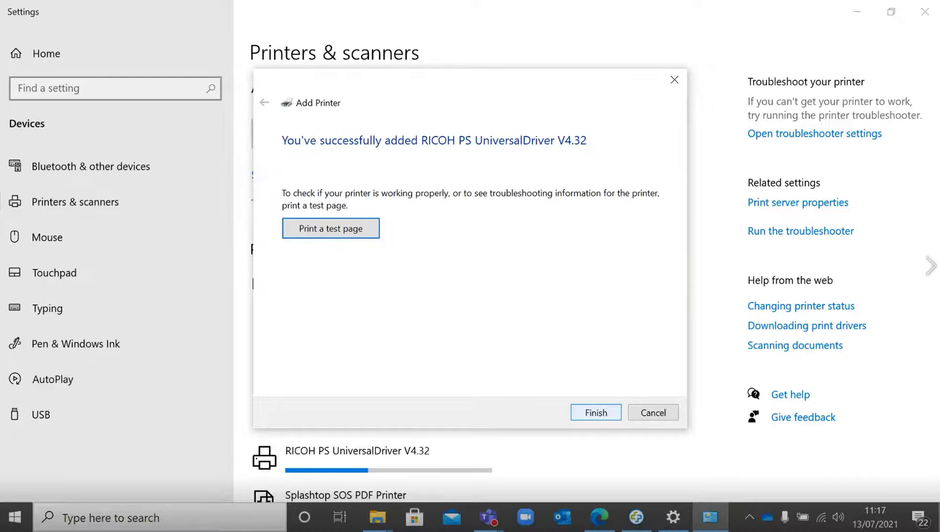